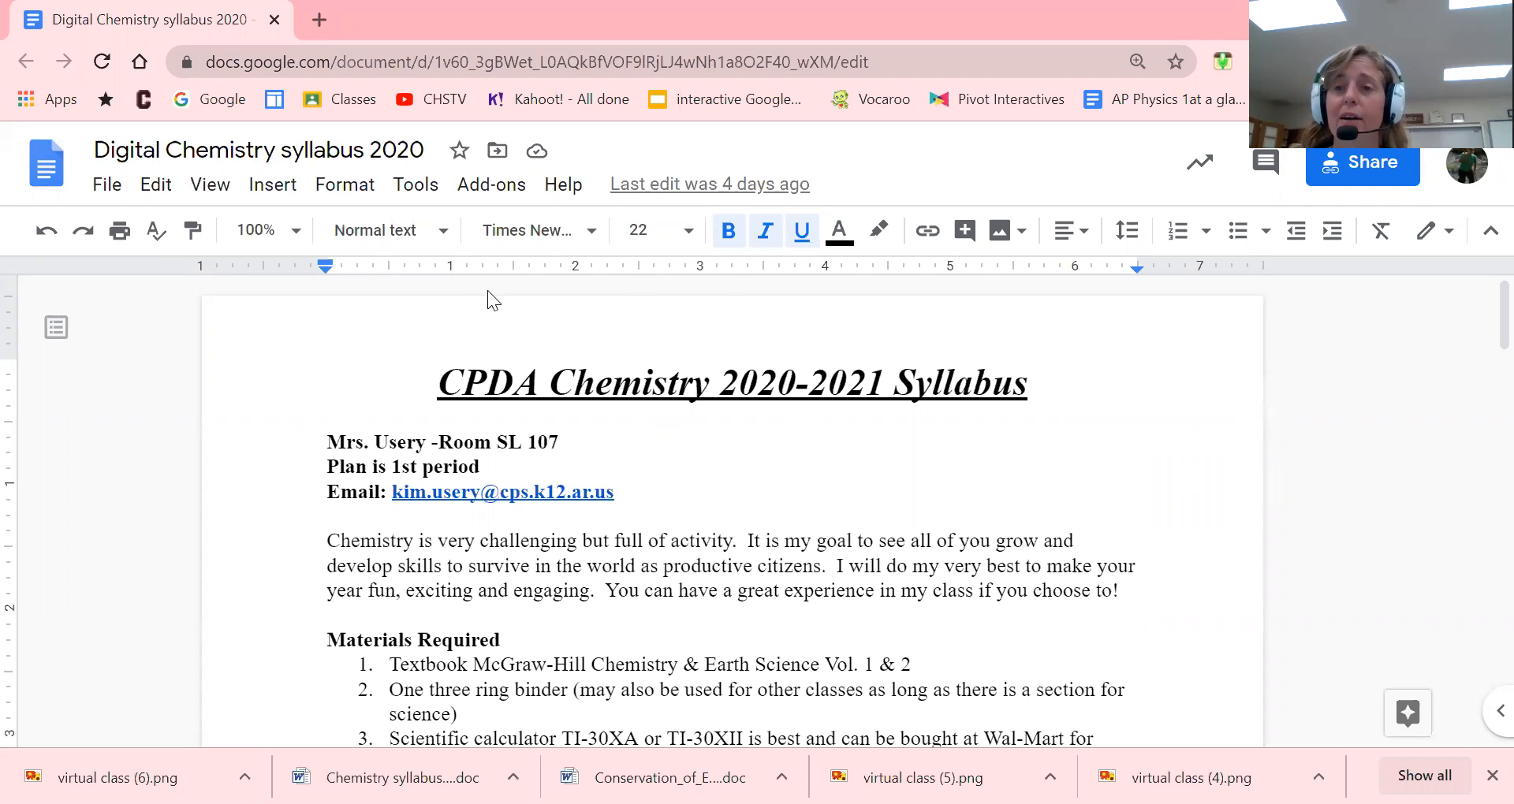
pyautogui.moveTo(461, 325)
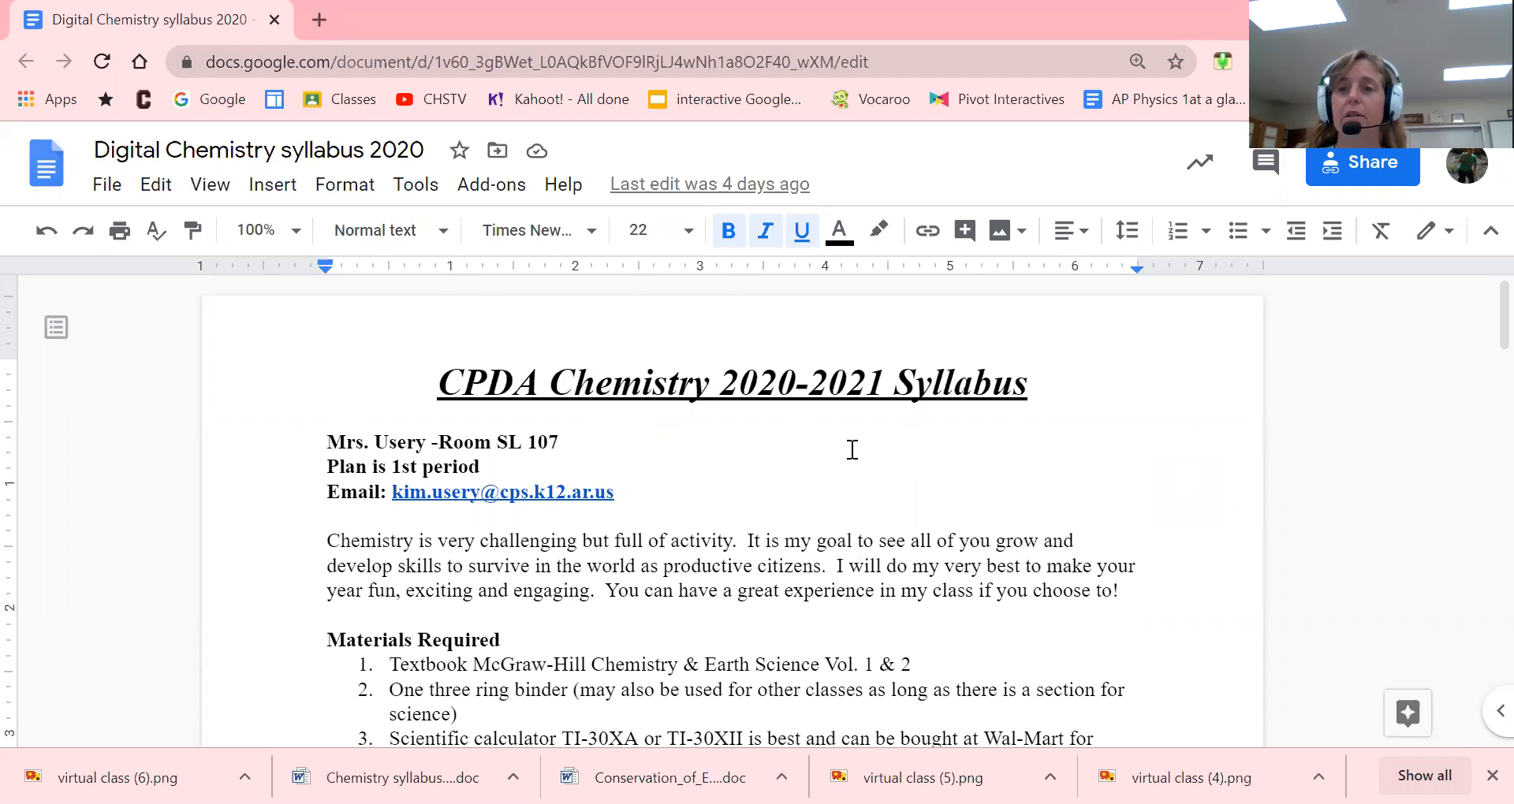
pyautogui.moveTo(847, 456)
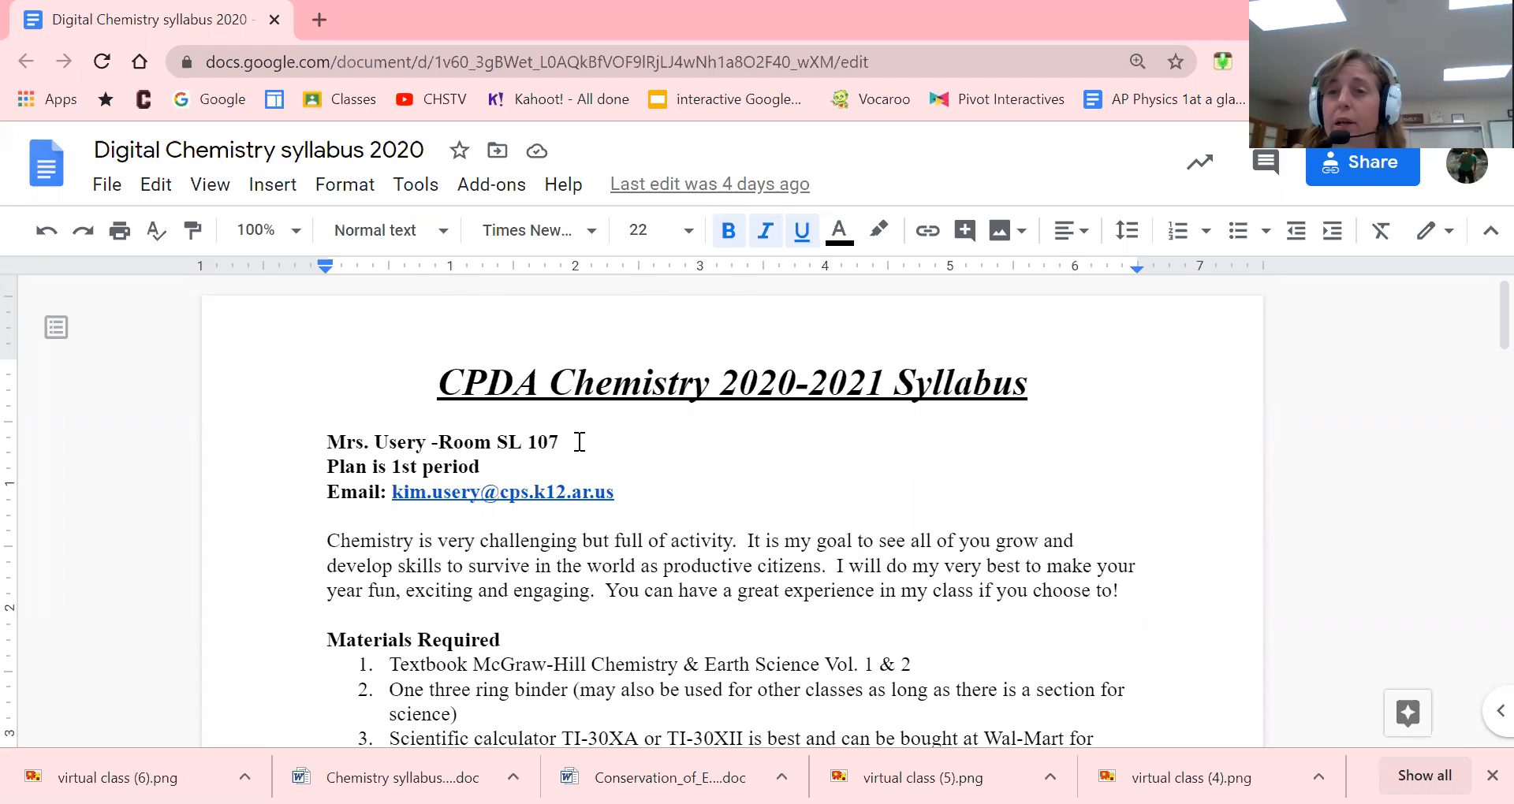
pyautogui.moveTo(577, 443)
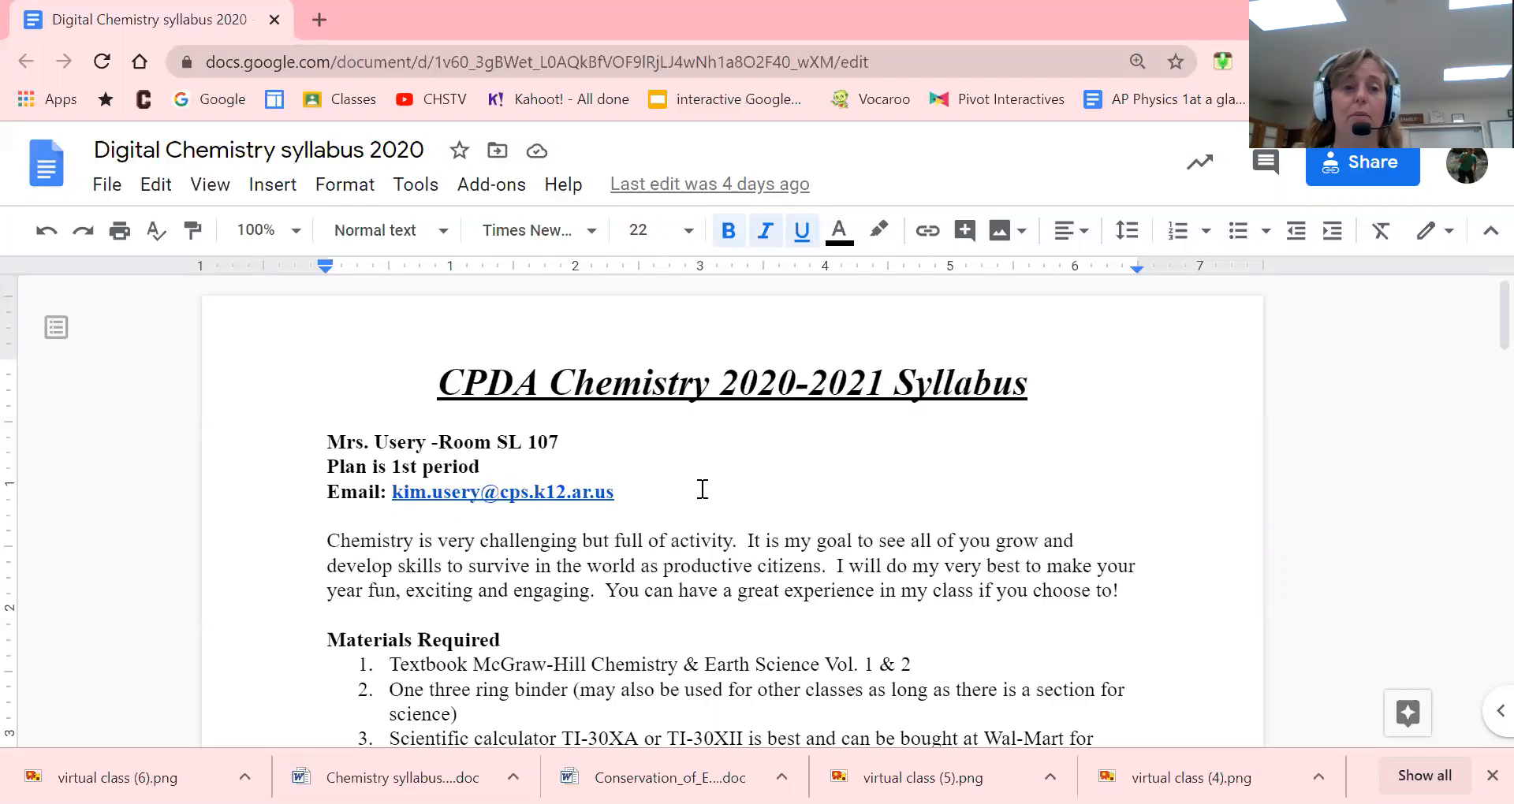
pyautogui.scroll(-3)
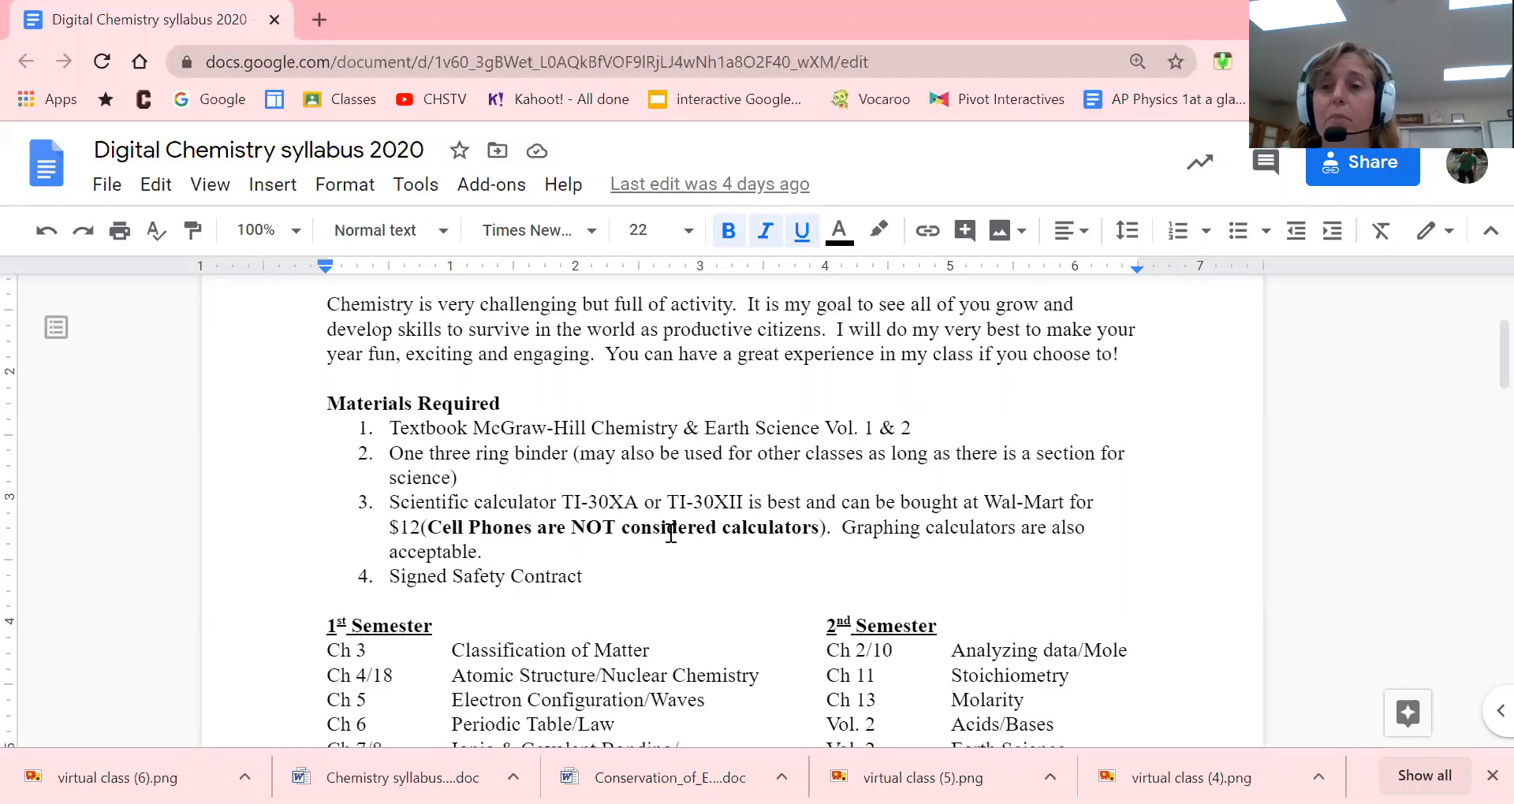
pyautogui.scroll(-3)
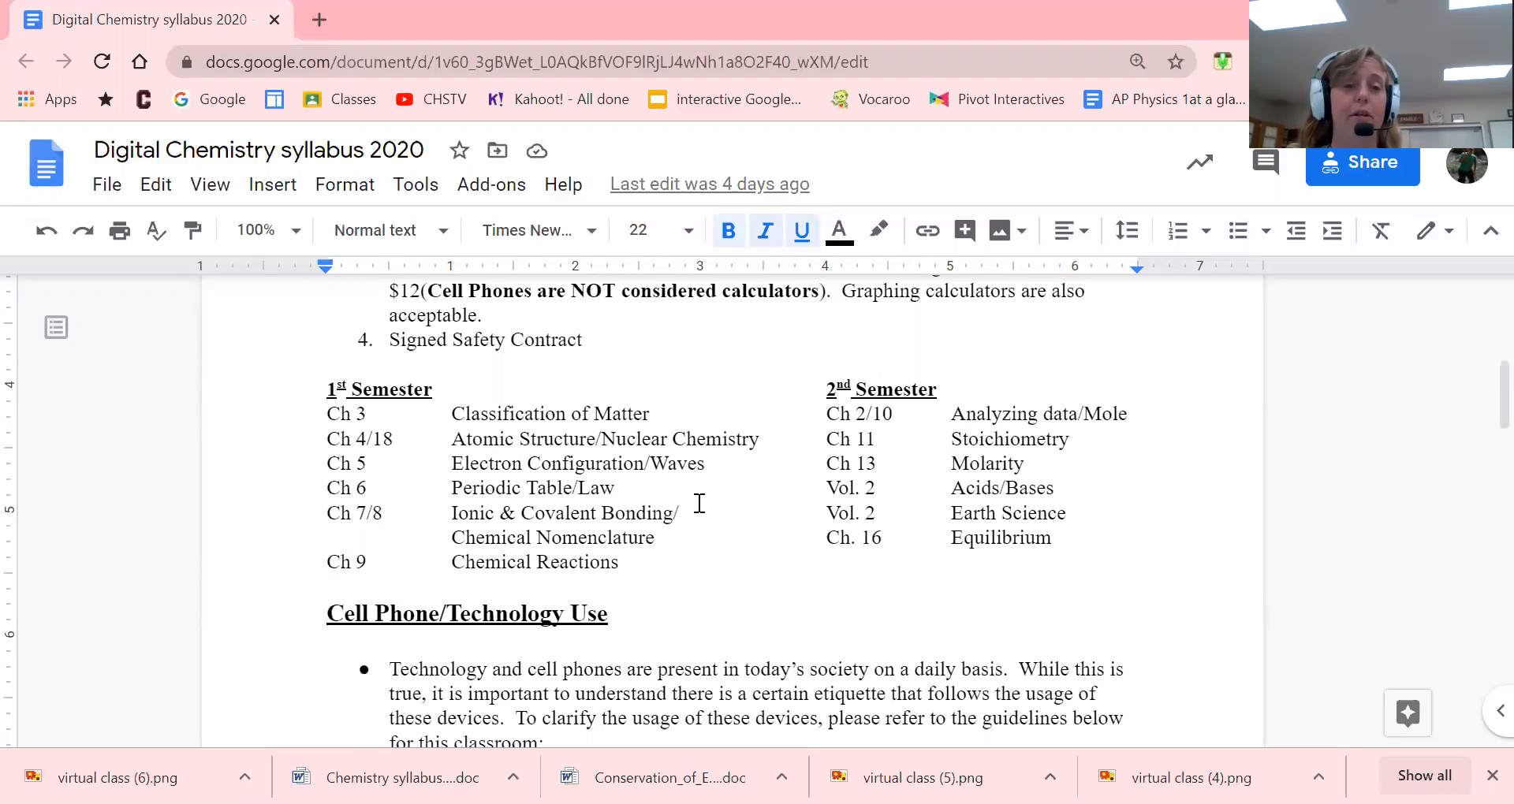
pyautogui.scroll(-3)
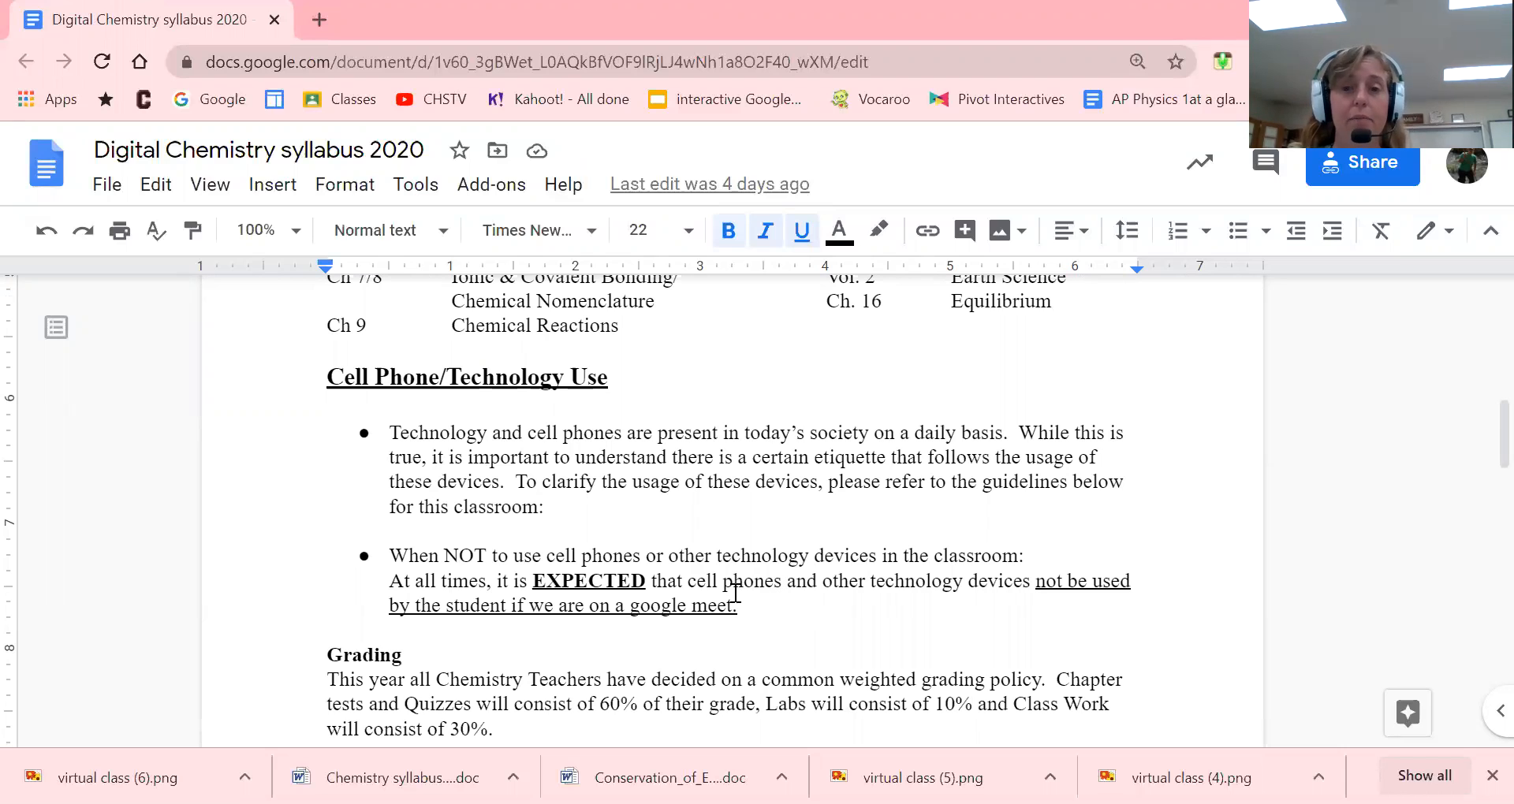
pyautogui.scroll(-3)
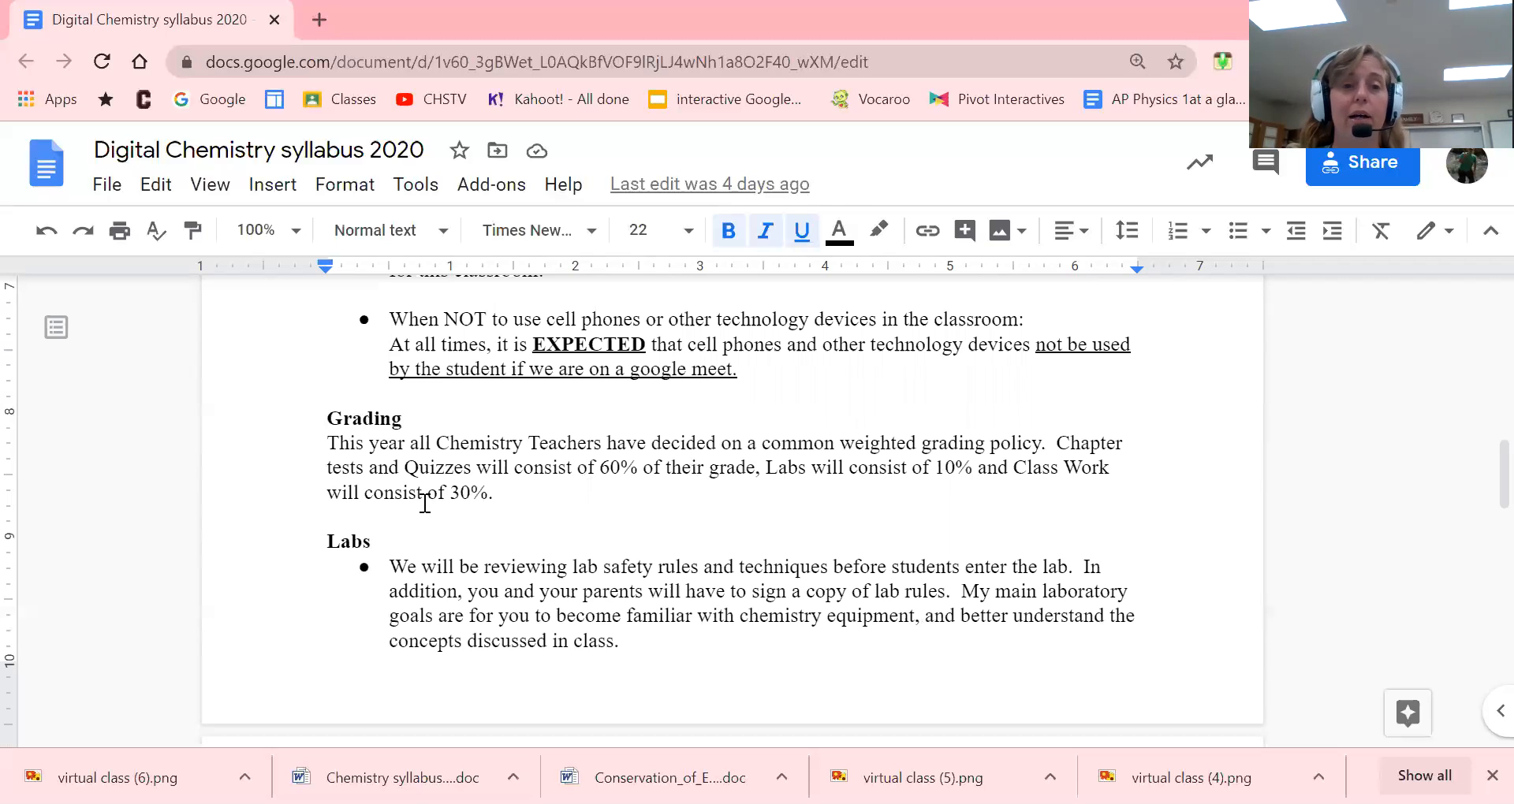
pyautogui.moveTo(691, 528)
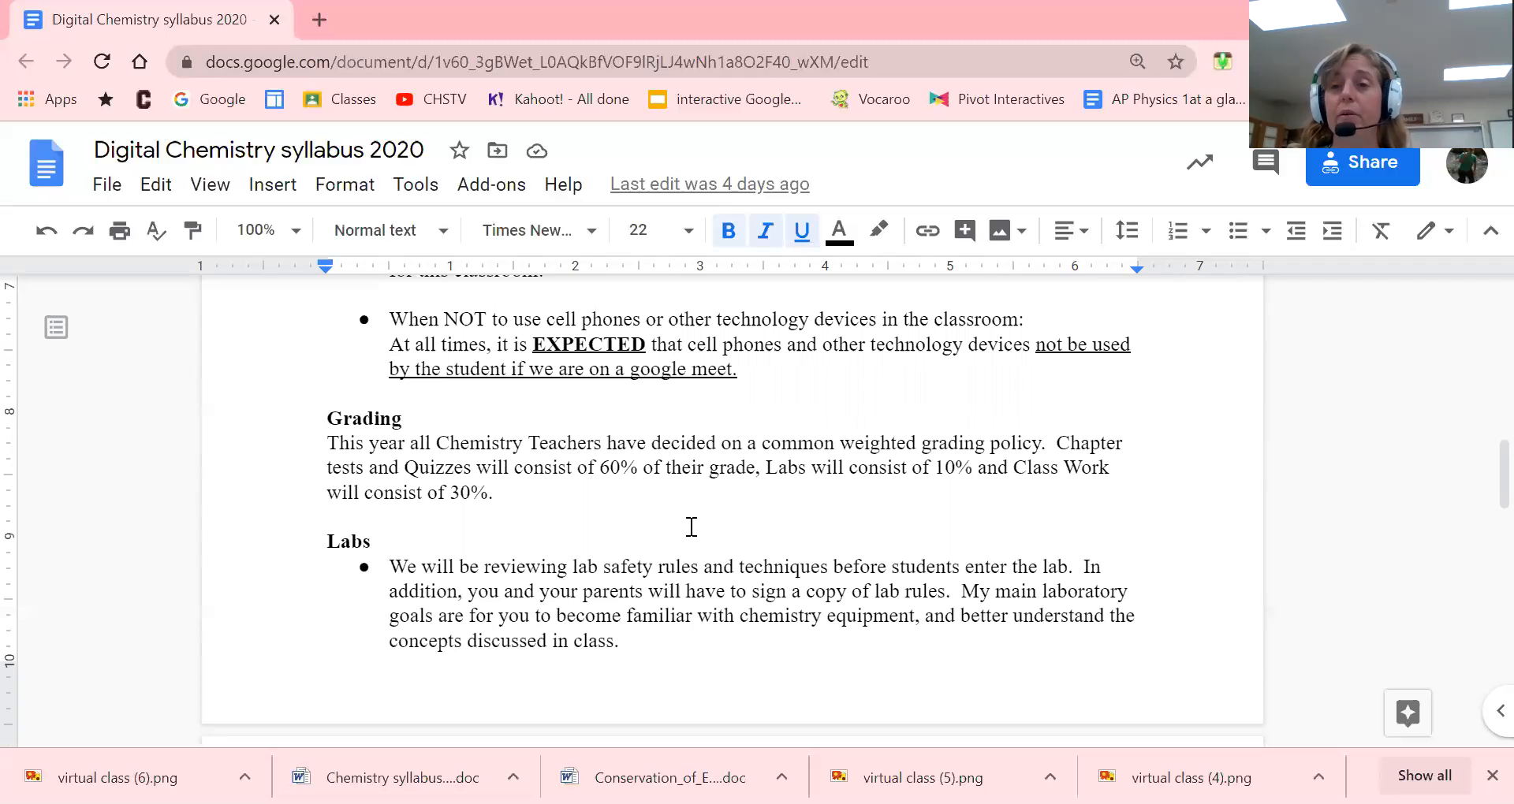
pyautogui.moveTo(689, 529)
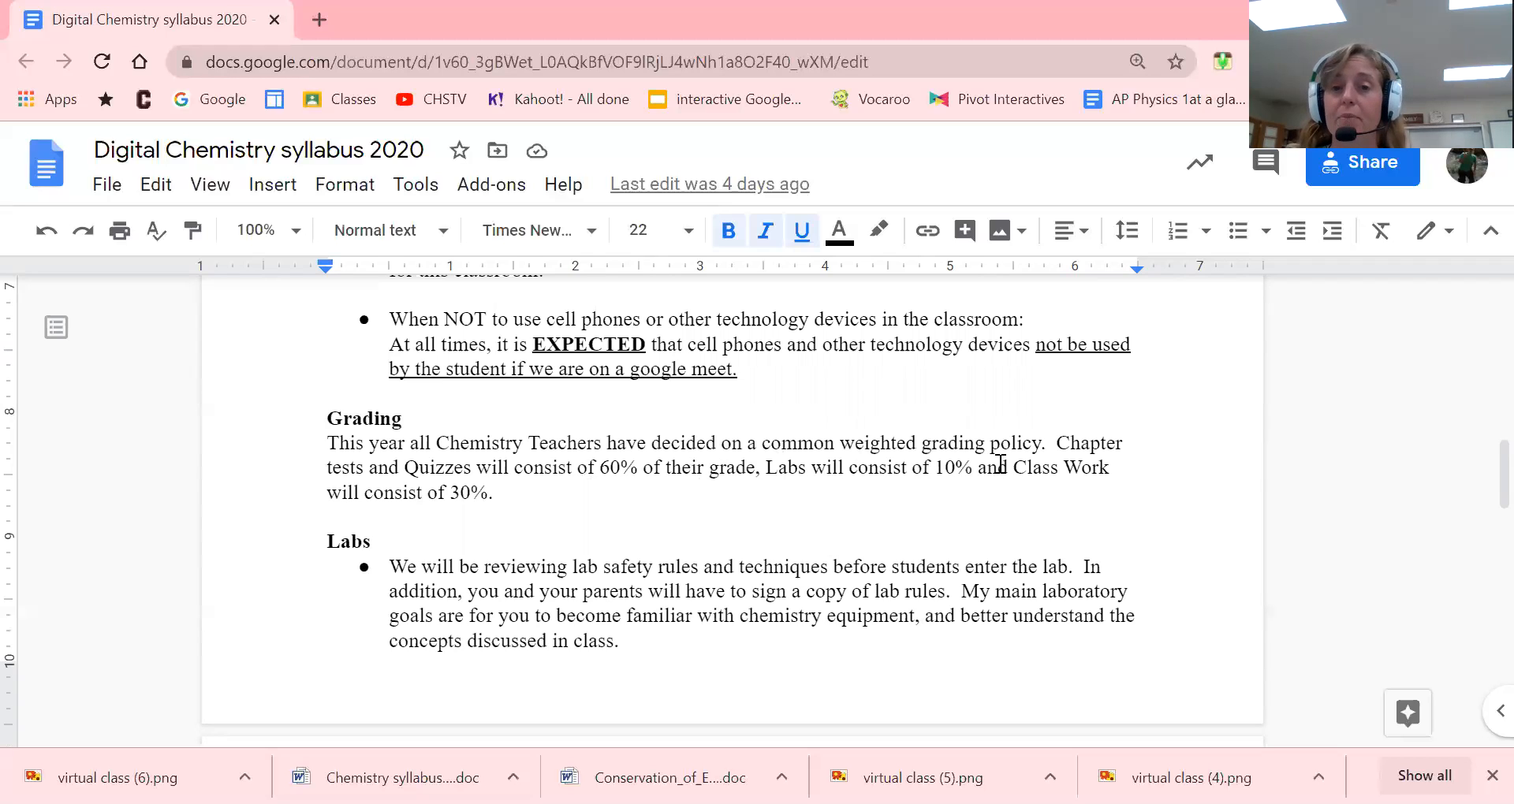
pyautogui.moveTo(785, 507)
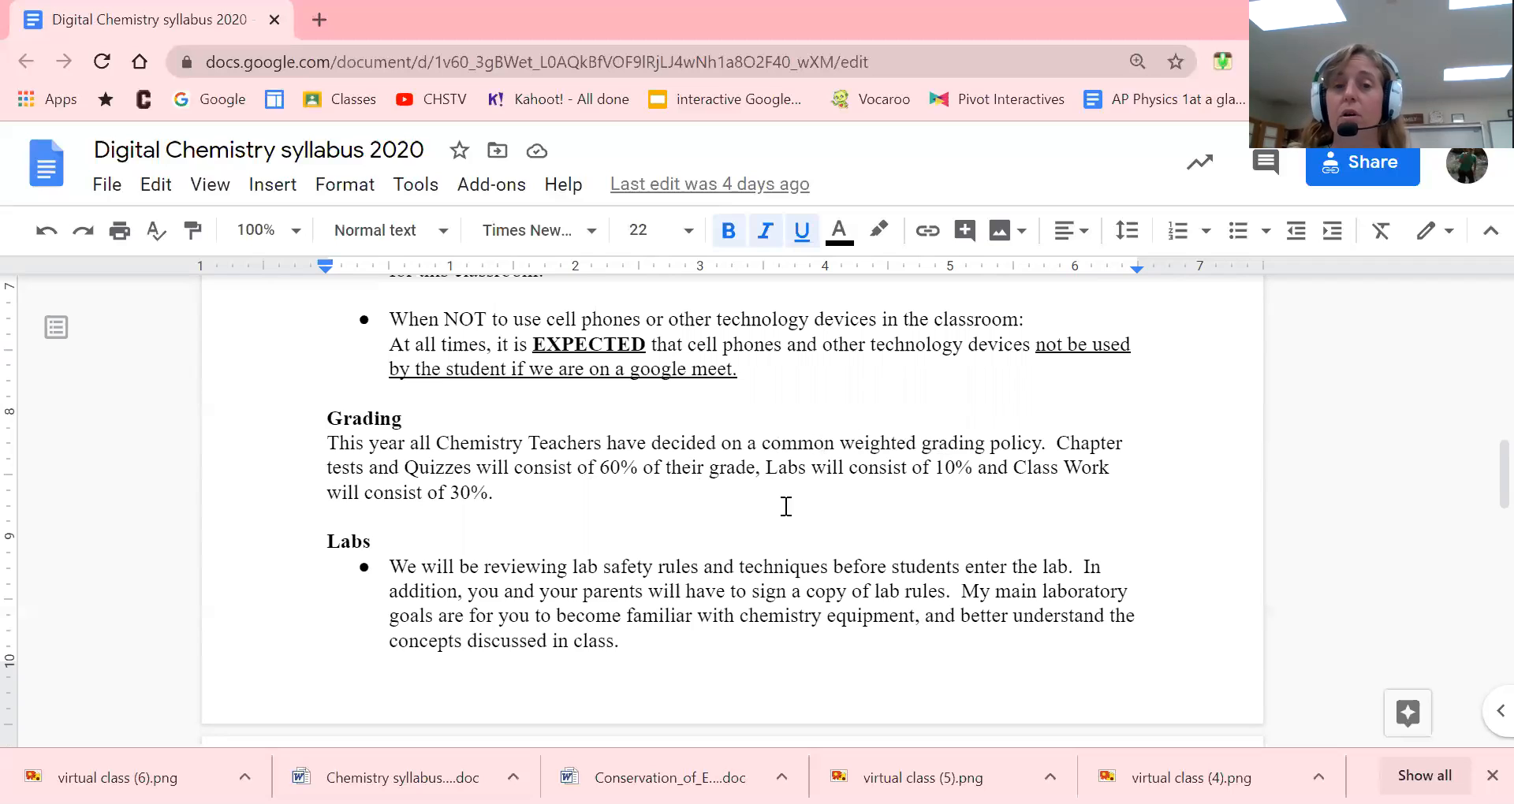
pyautogui.moveTo(995, 483)
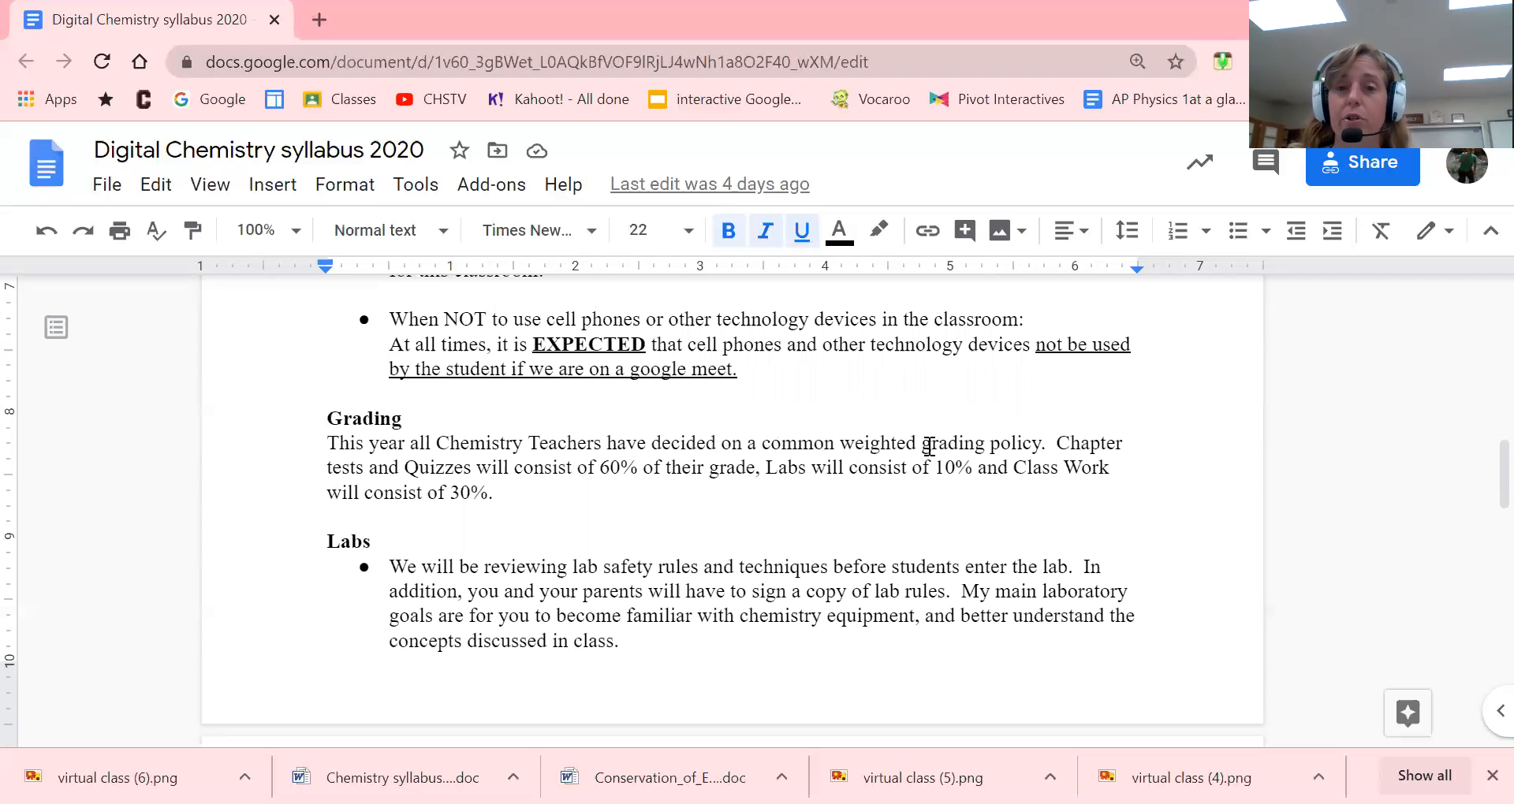
pyautogui.scroll(-3)
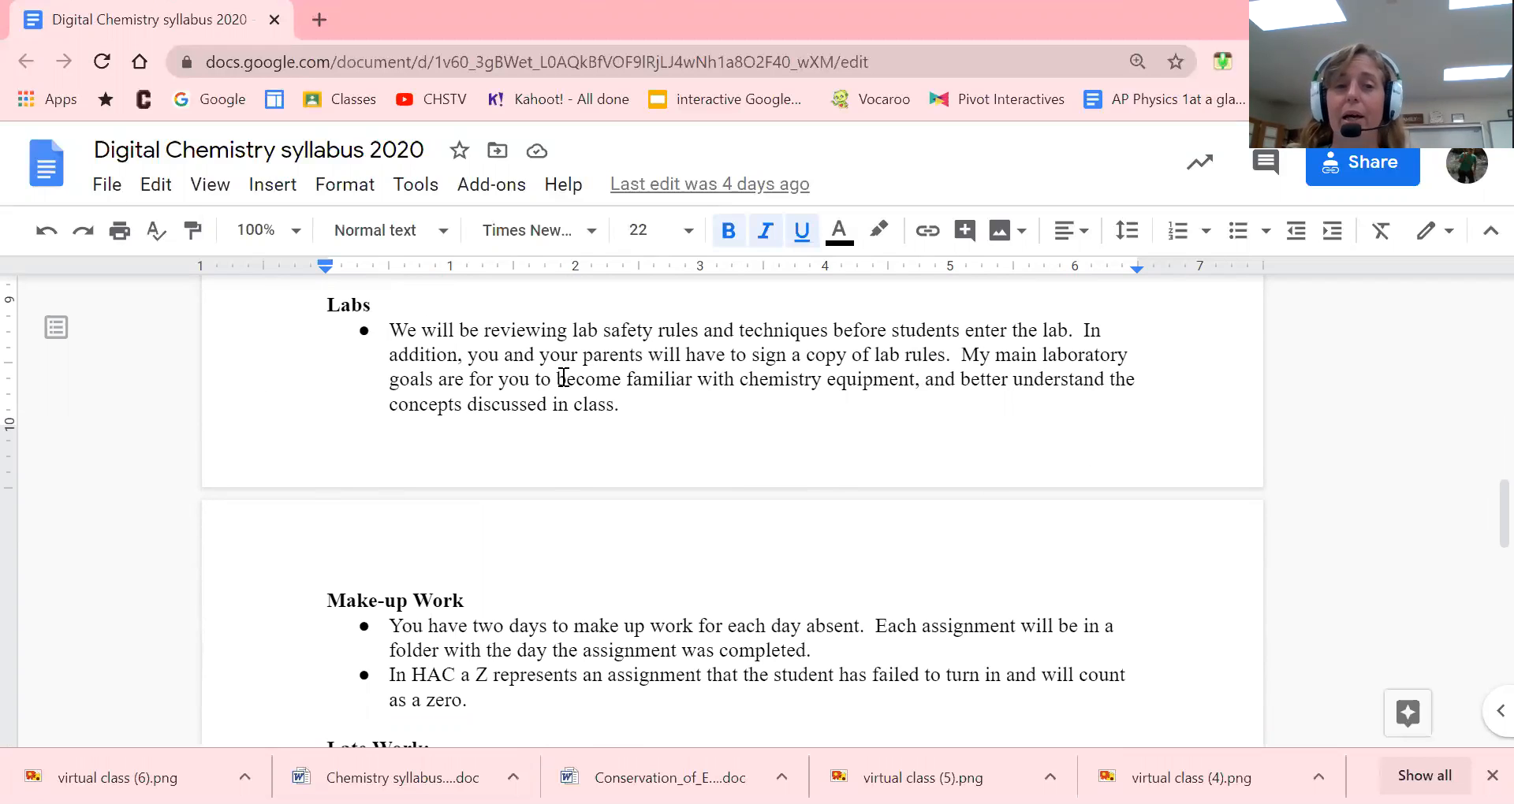
pyautogui.moveTo(717, 463)
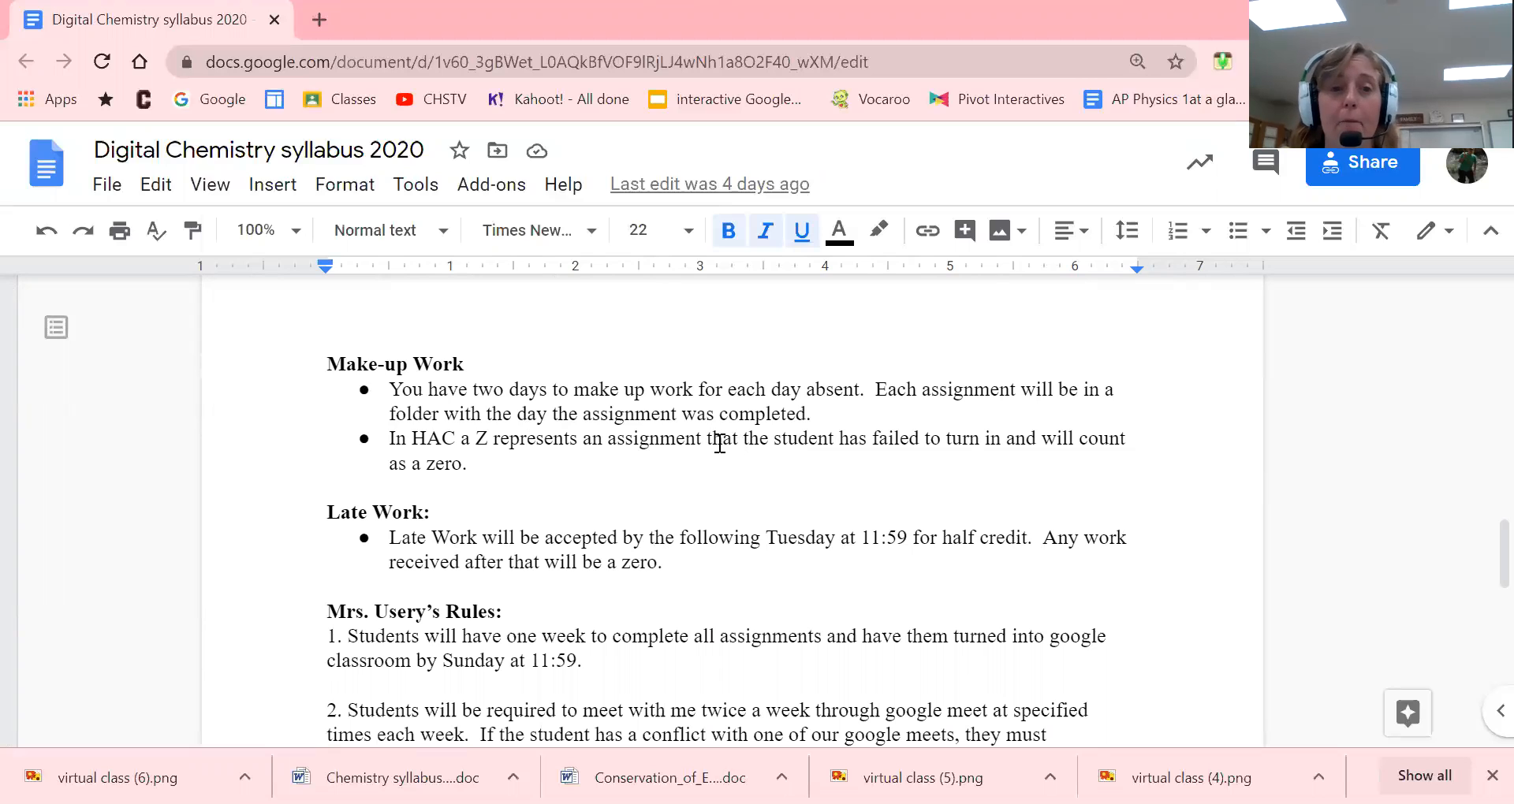
pyautogui.moveTo(715, 422)
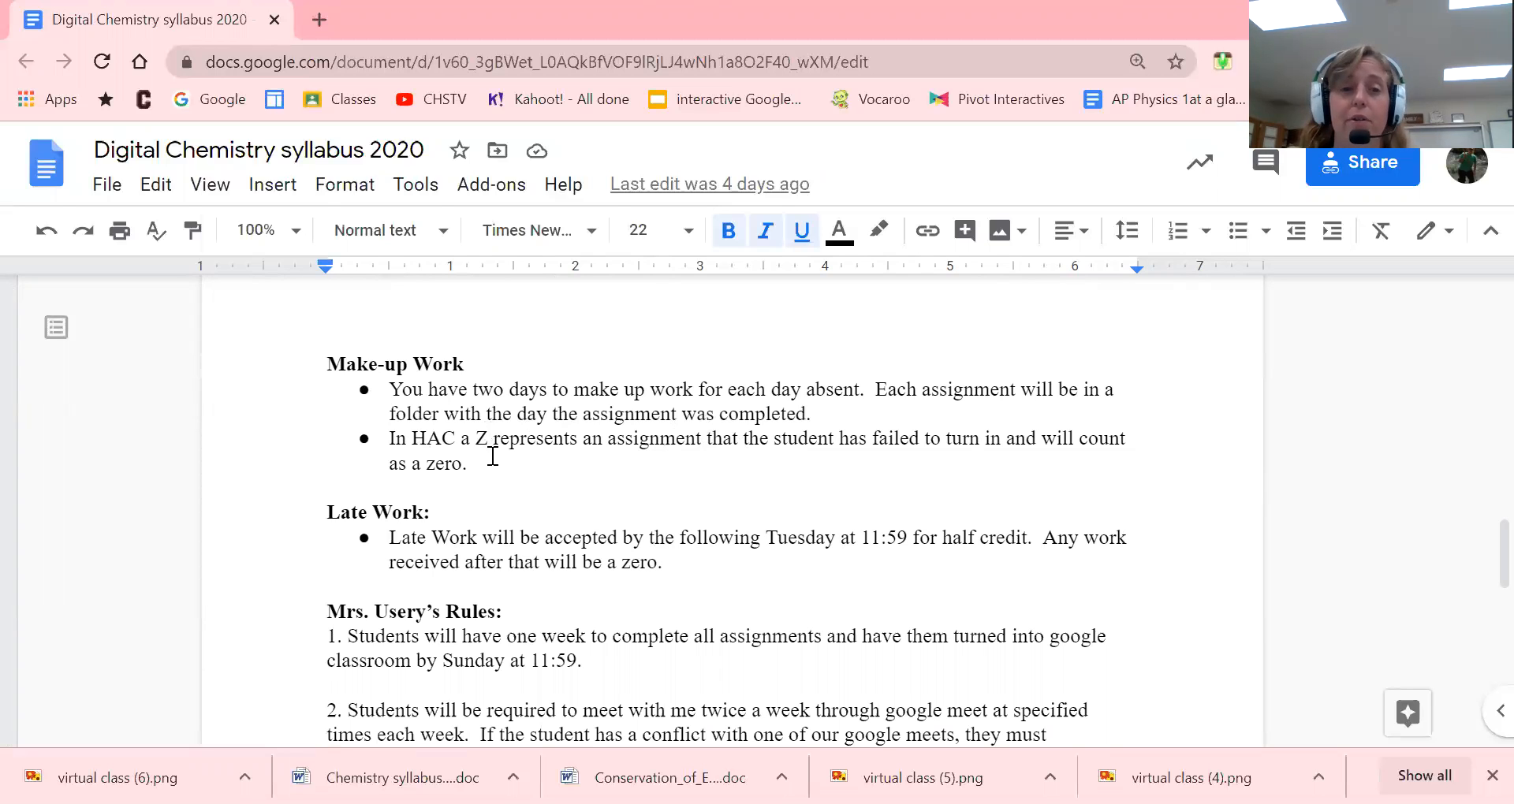
pyautogui.scroll(-3)
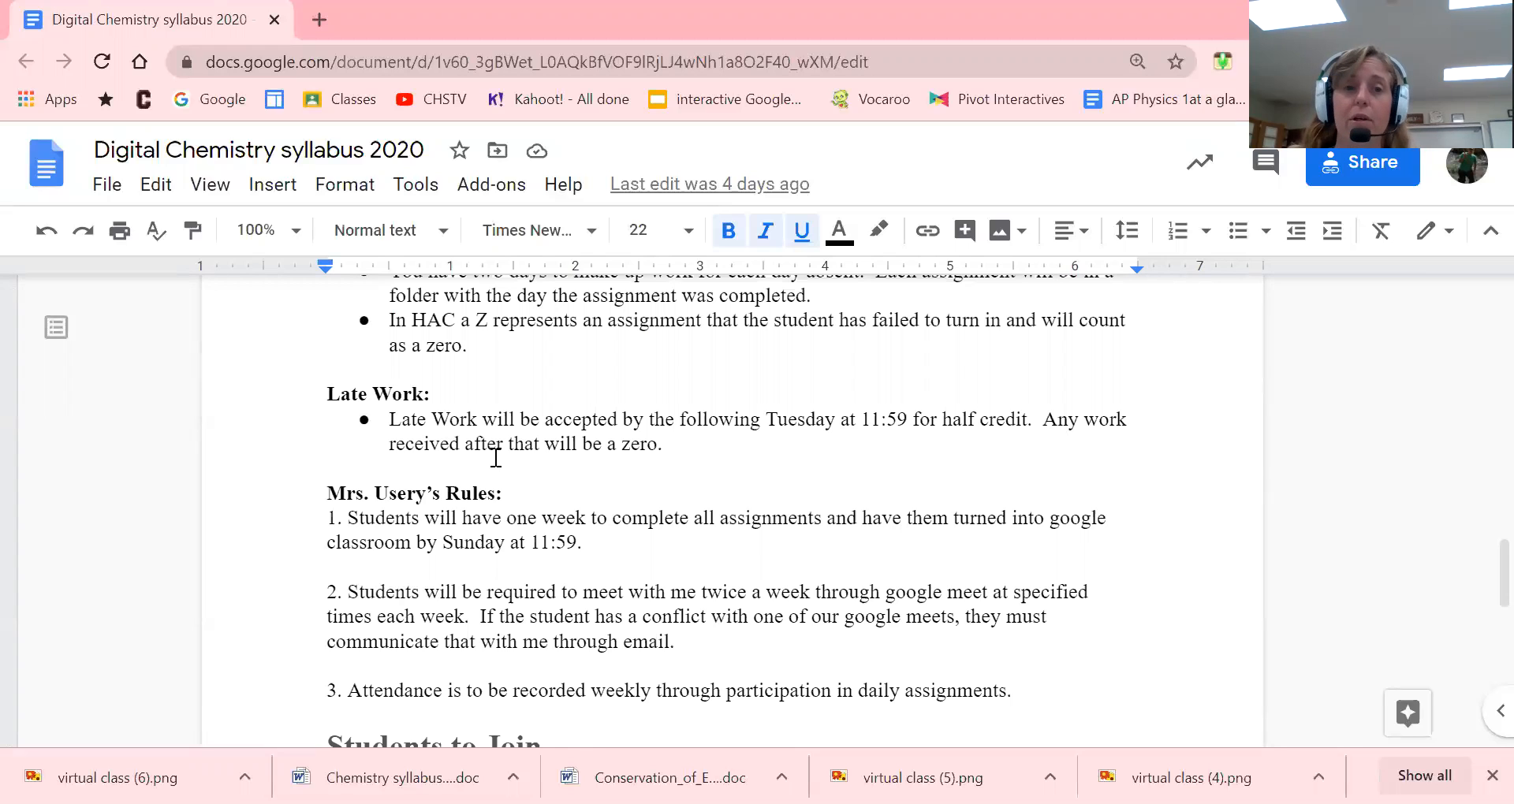
pyautogui.moveTo(405, 331)
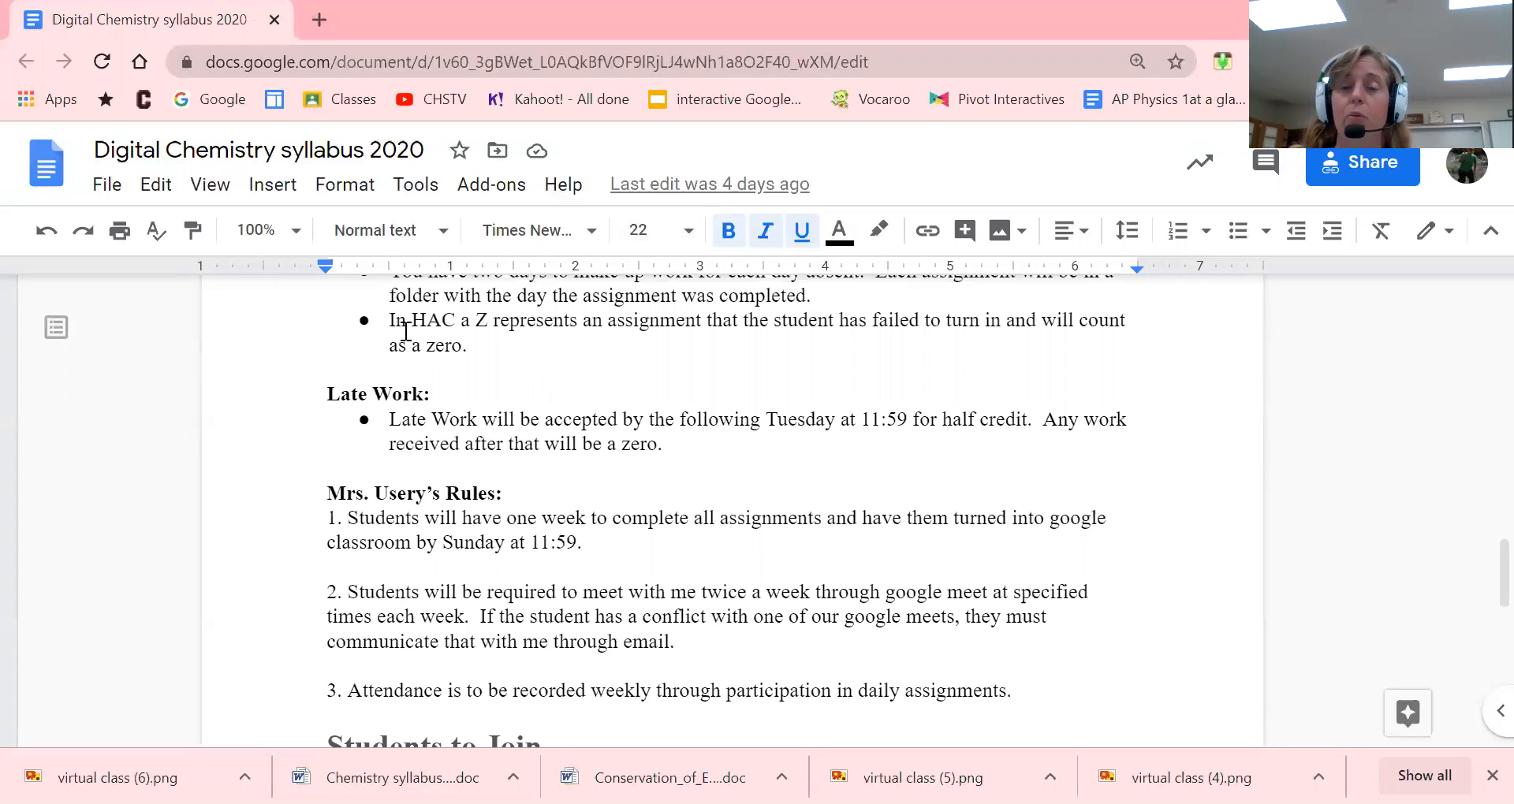
pyautogui.moveTo(512, 396)
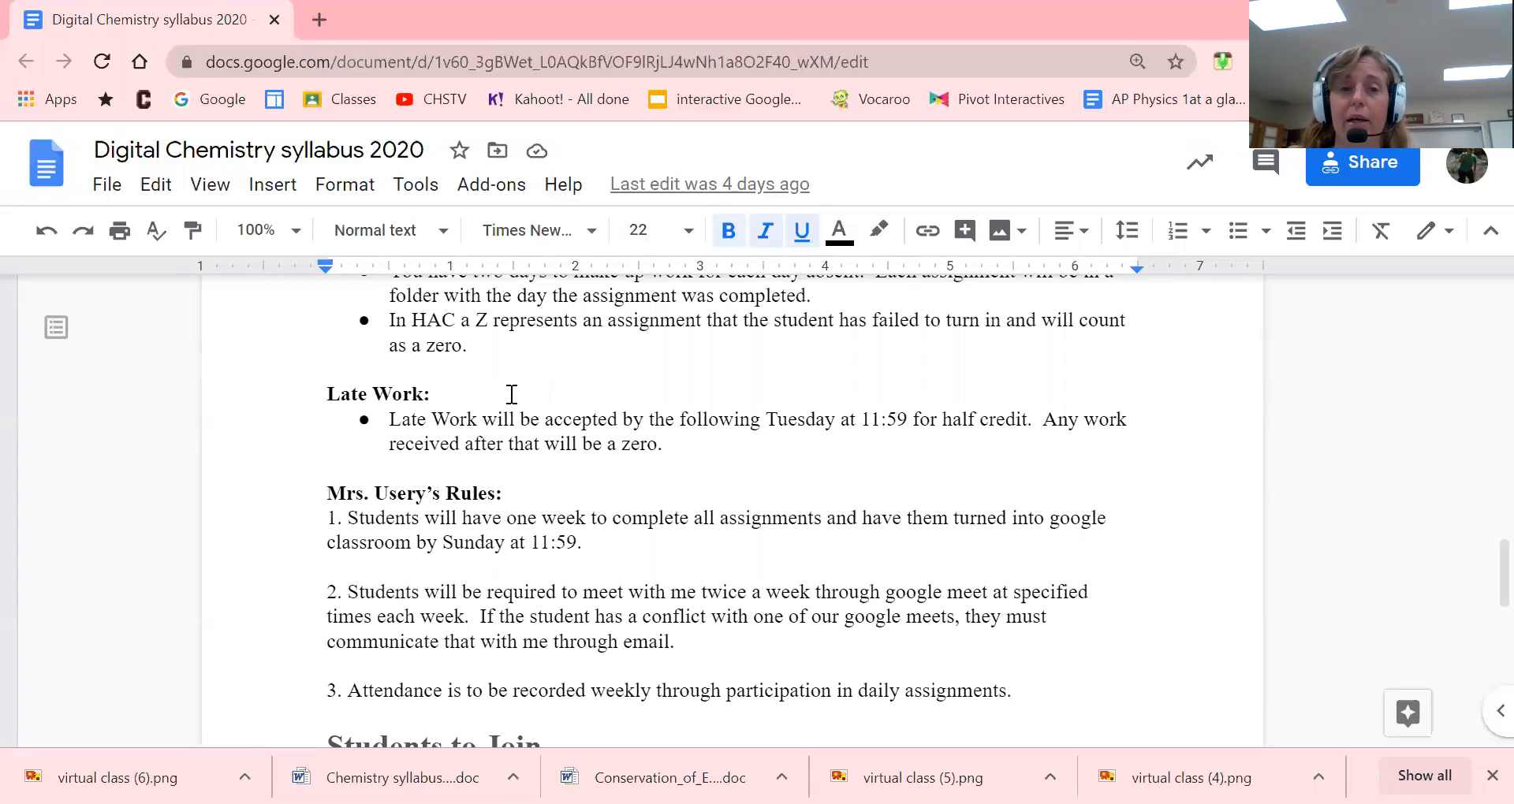
pyautogui.scroll(-3)
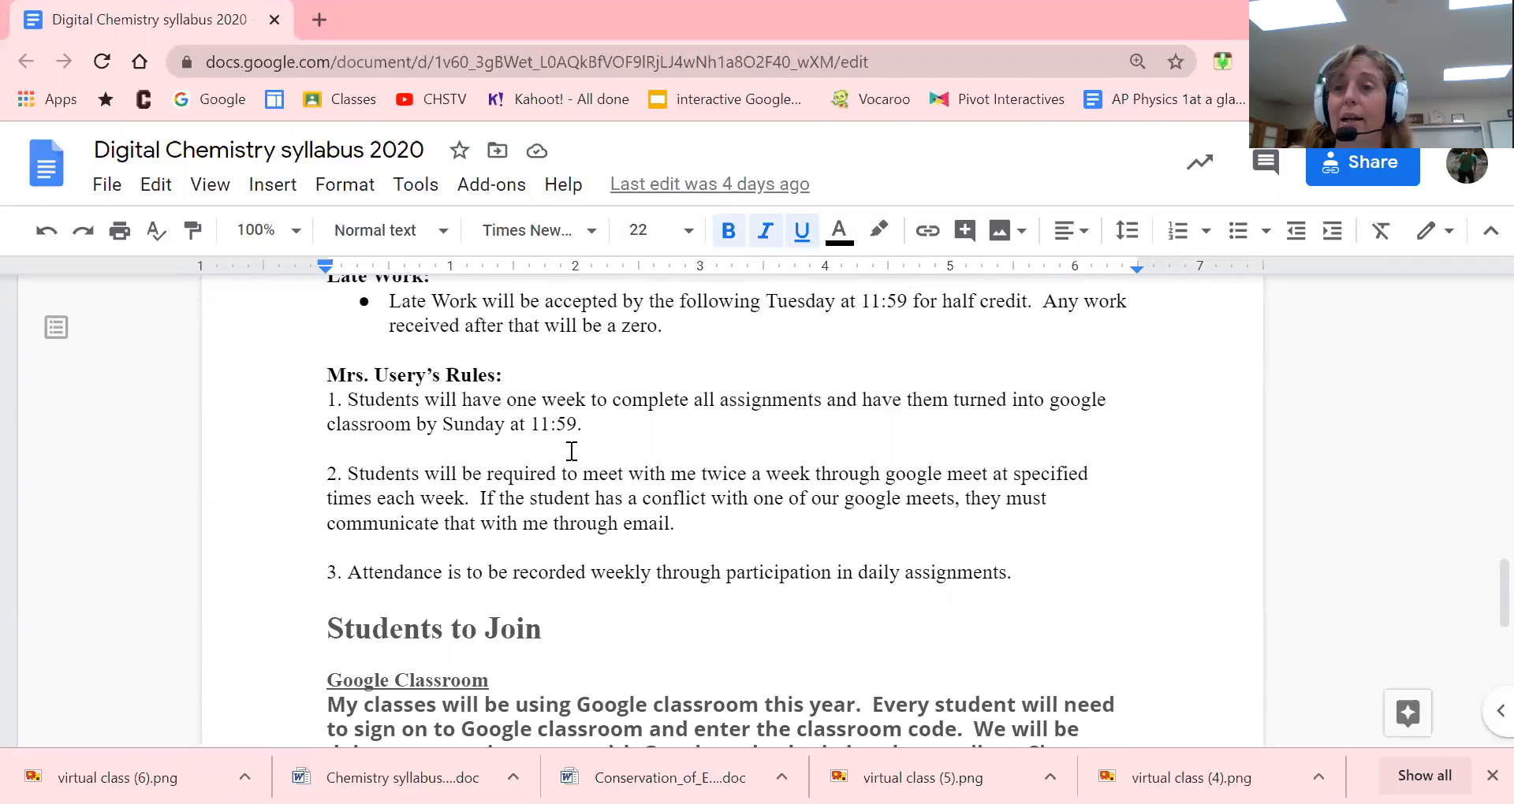
pyautogui.moveTo(599, 490)
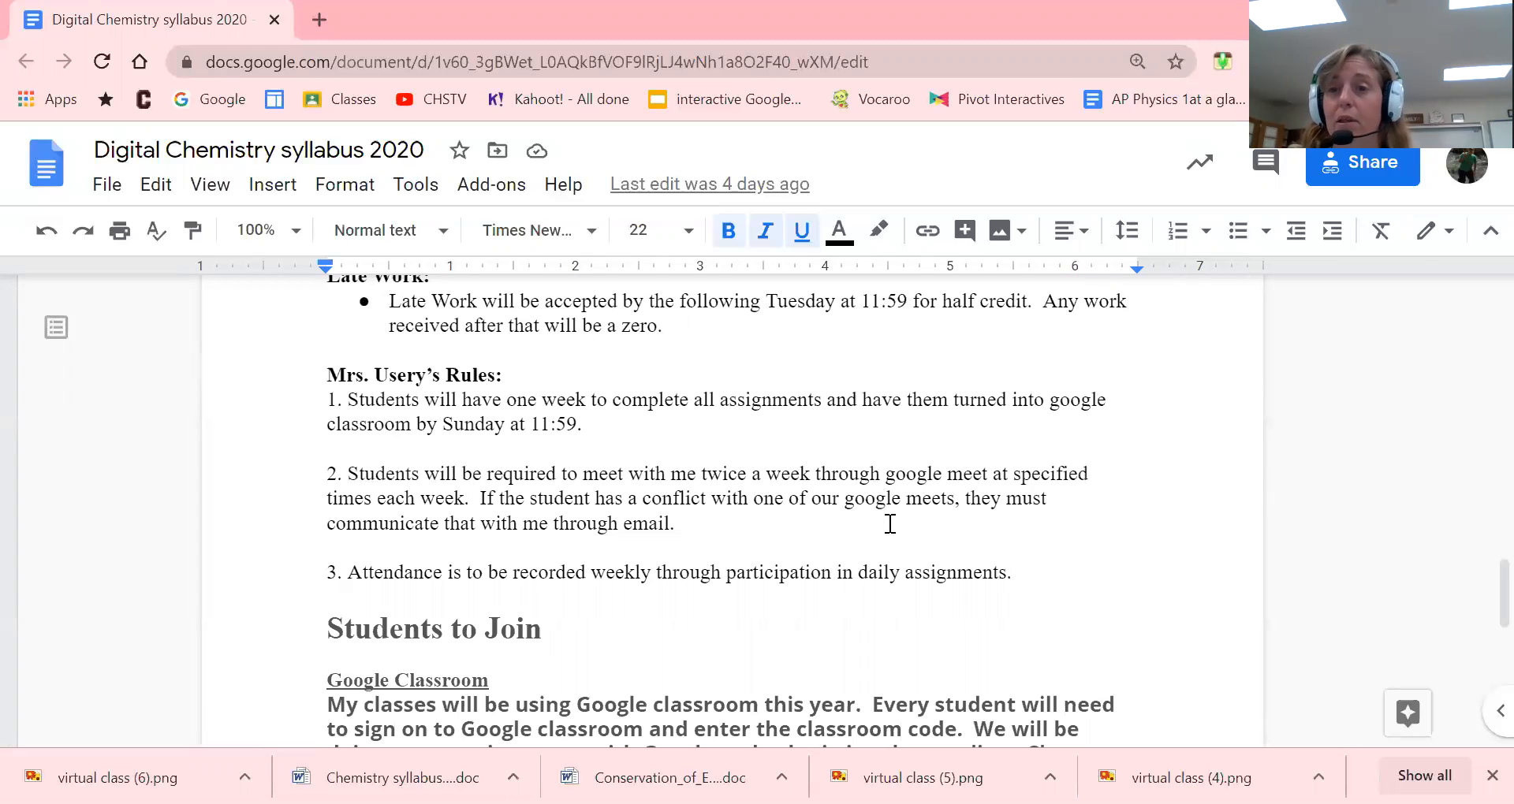
pyautogui.scroll(-3)
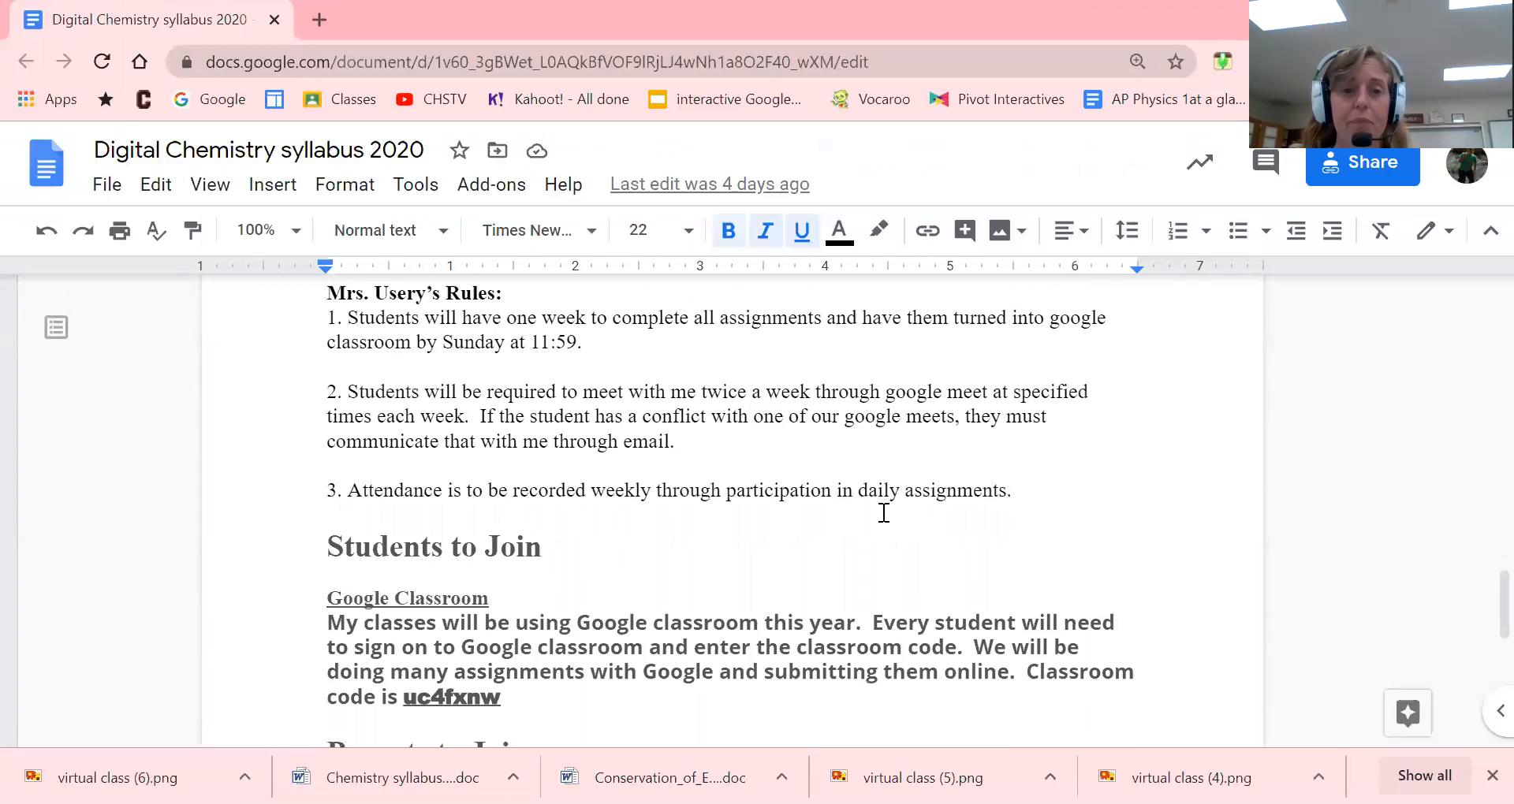
pyautogui.scroll(-3)
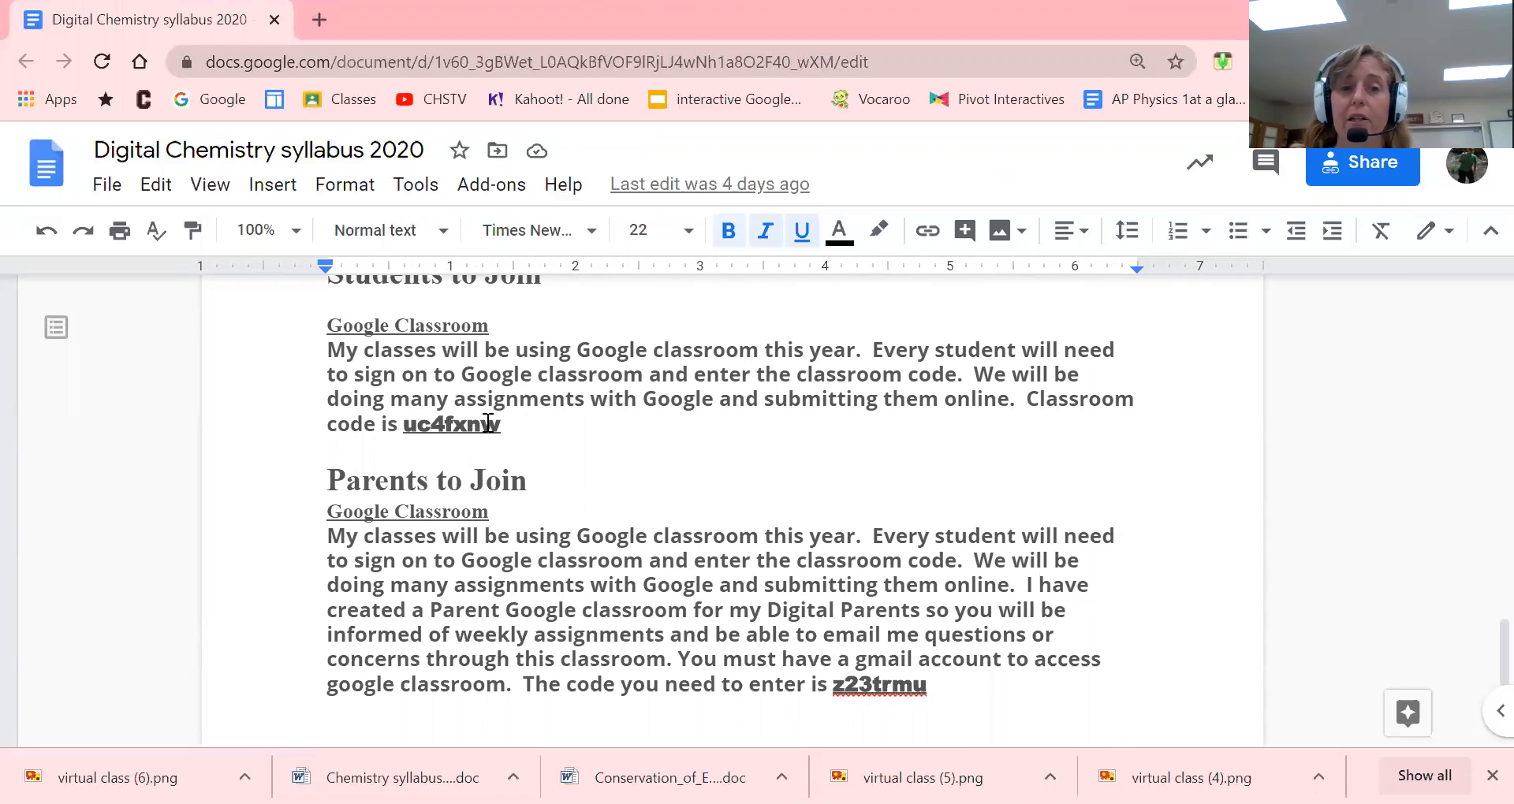
pyautogui.moveTo(510, 429)
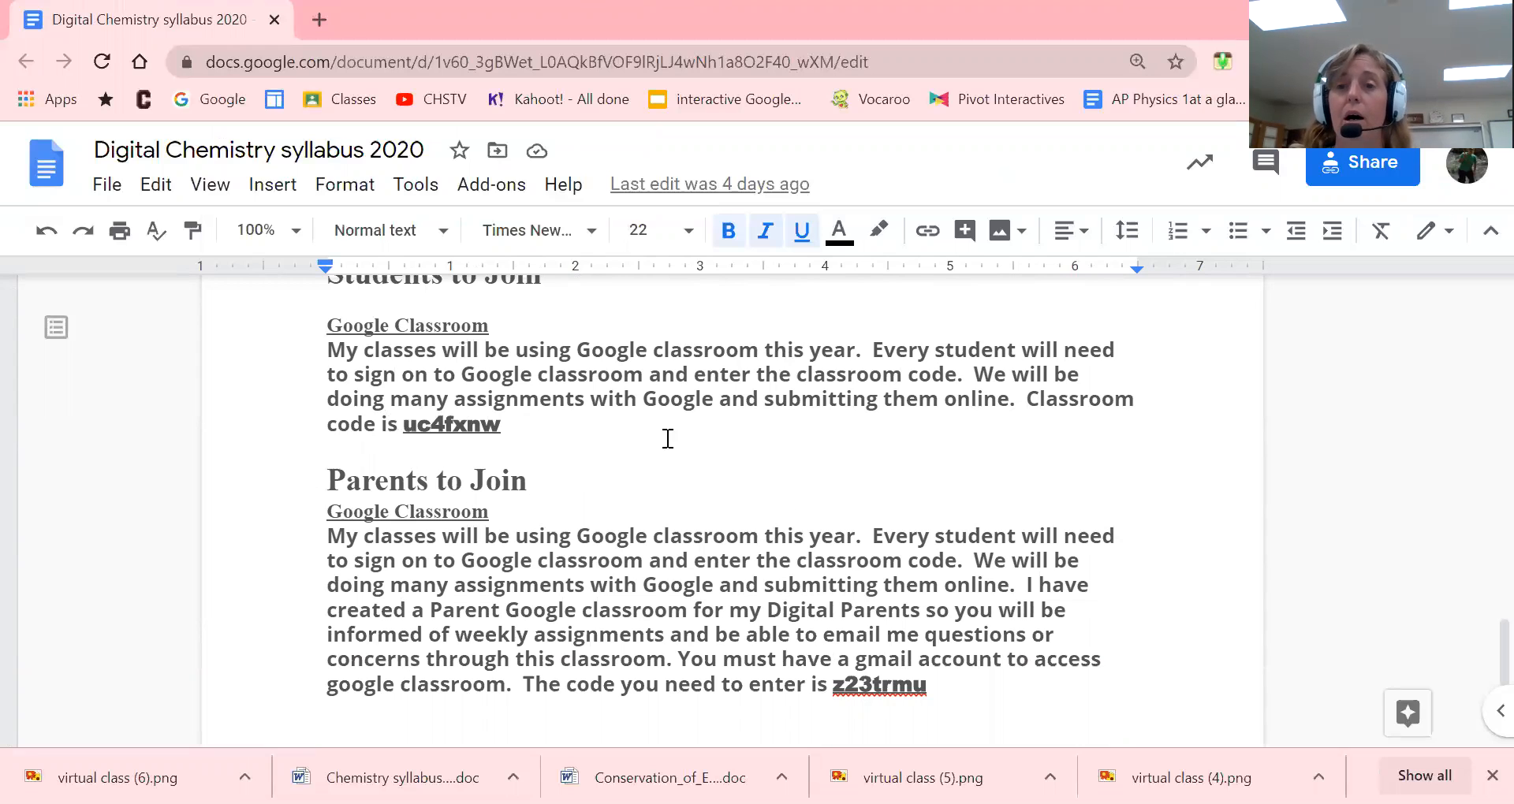
pyautogui.moveTo(749, 427)
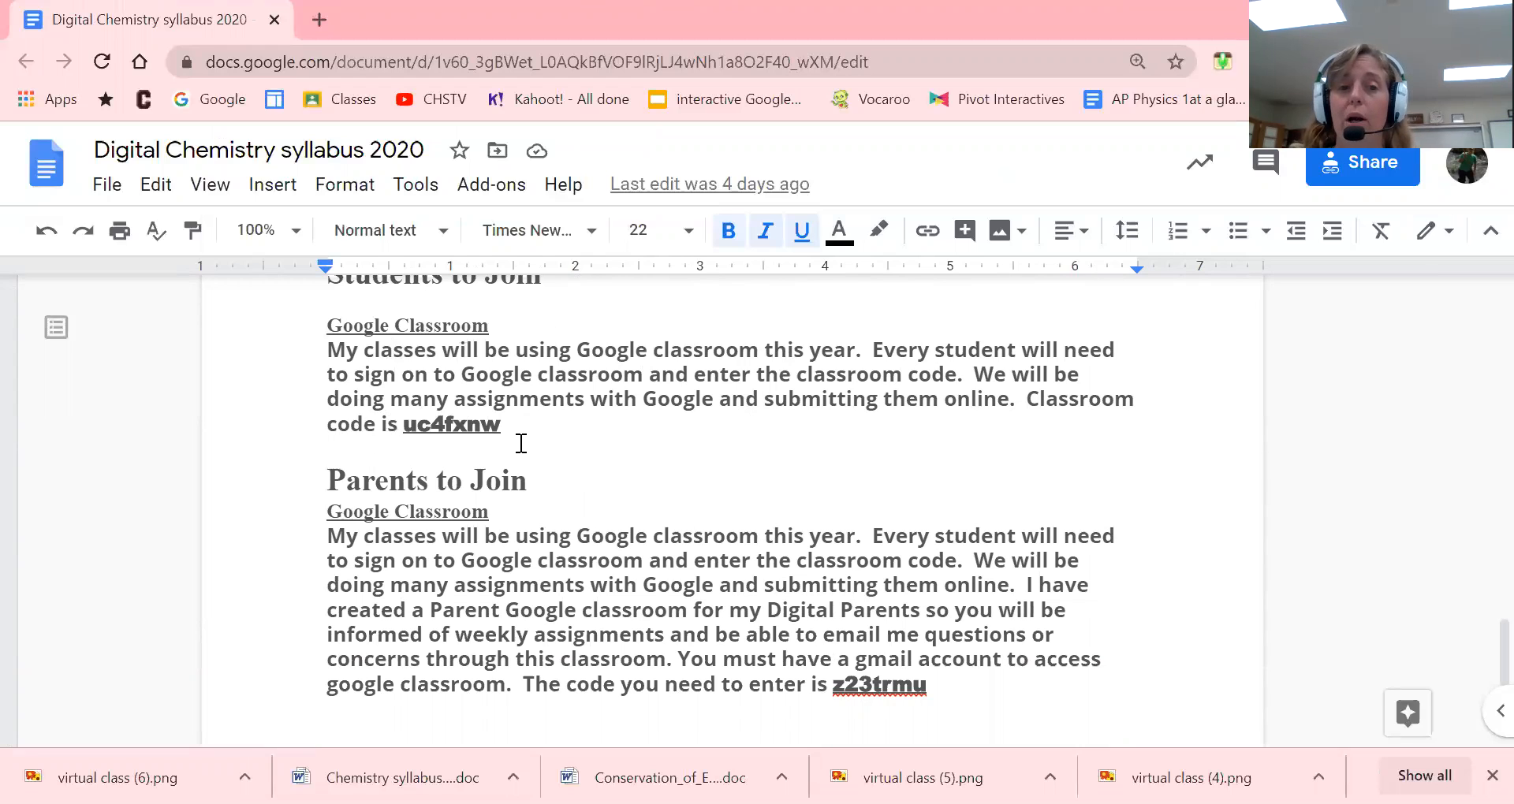
pyautogui.moveTo(278, 336)
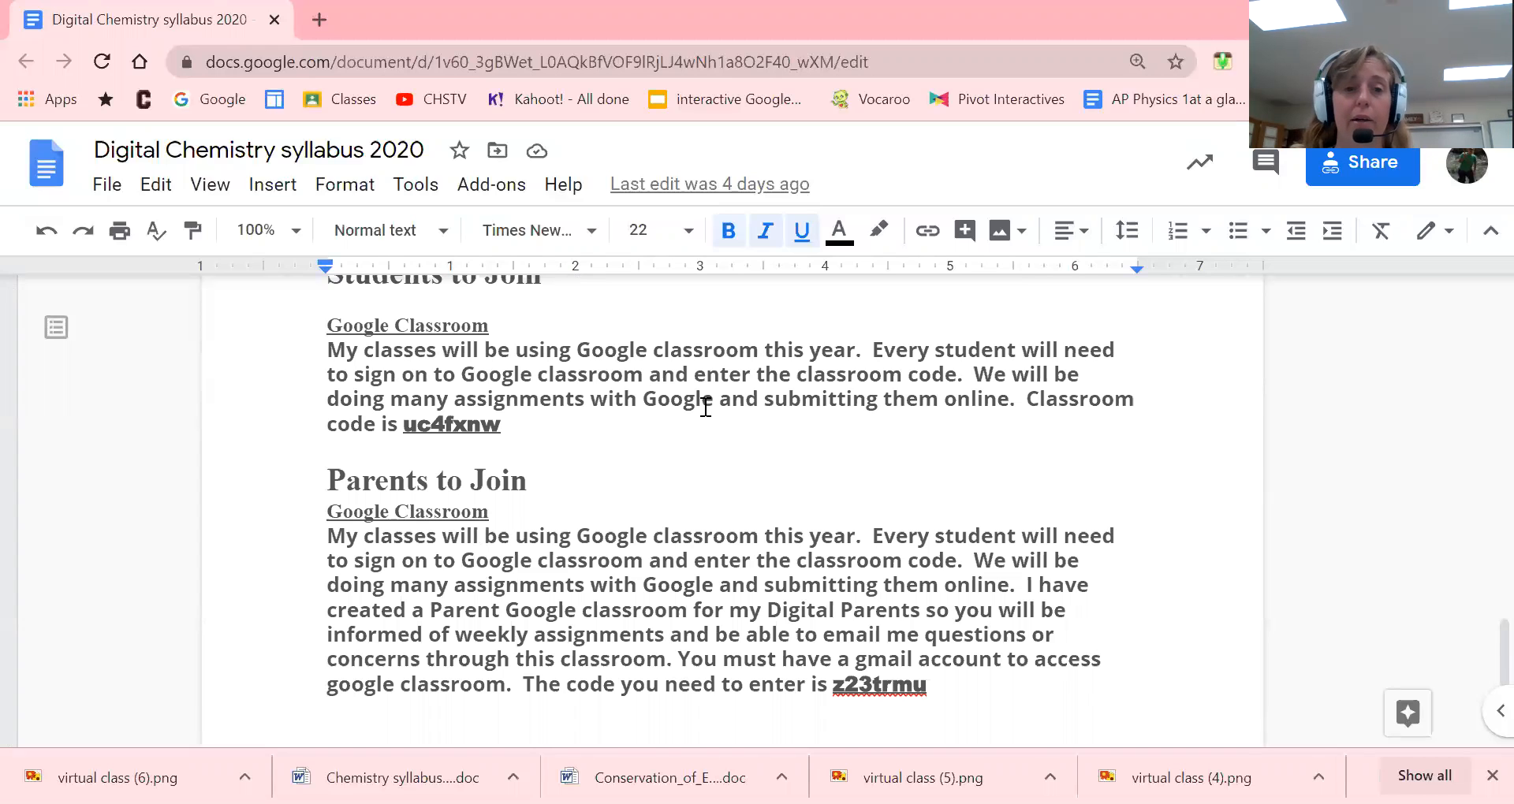
pyautogui.scroll(-3)
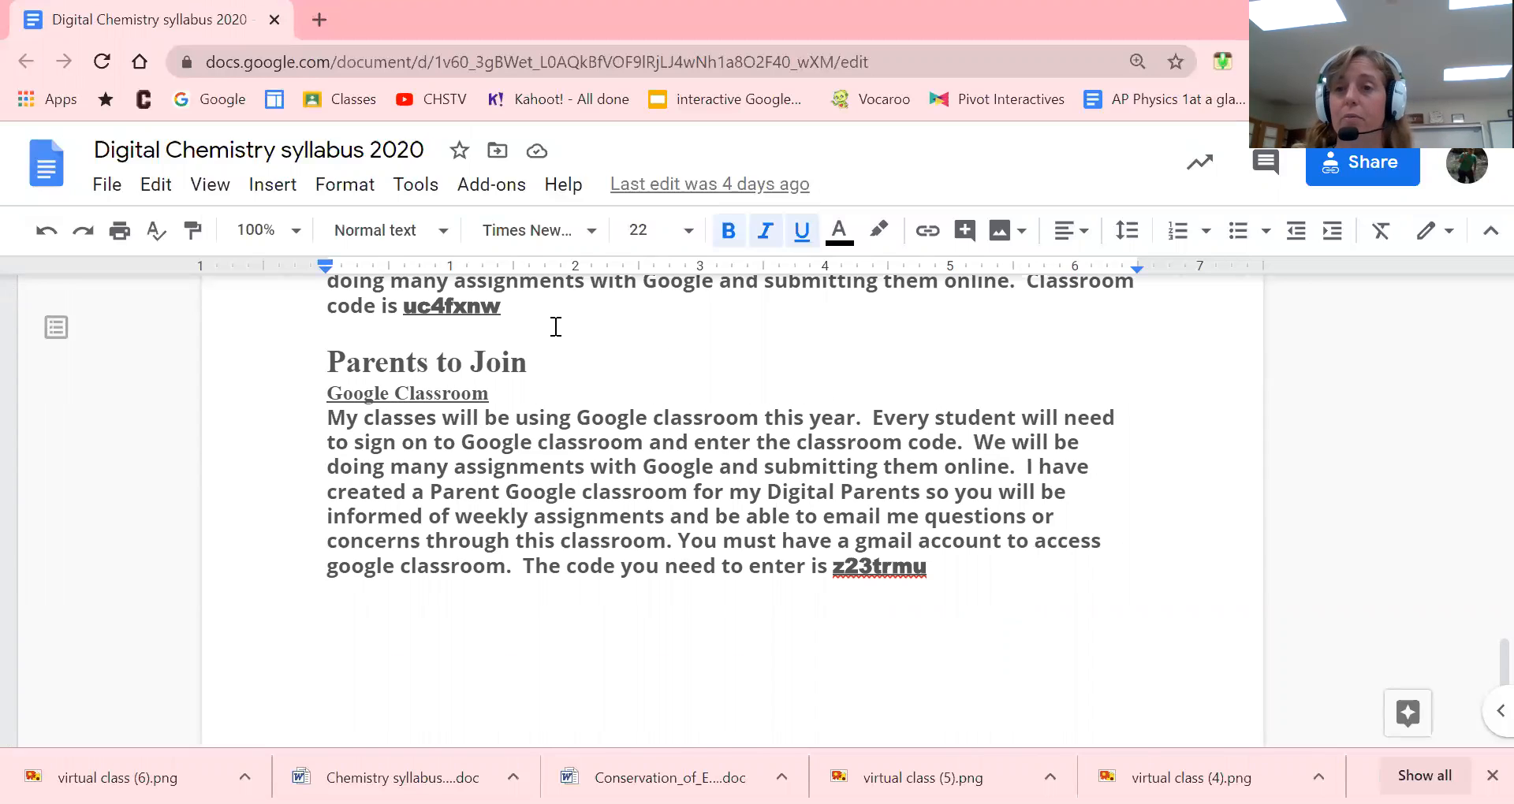
pyautogui.moveTo(546, 327)
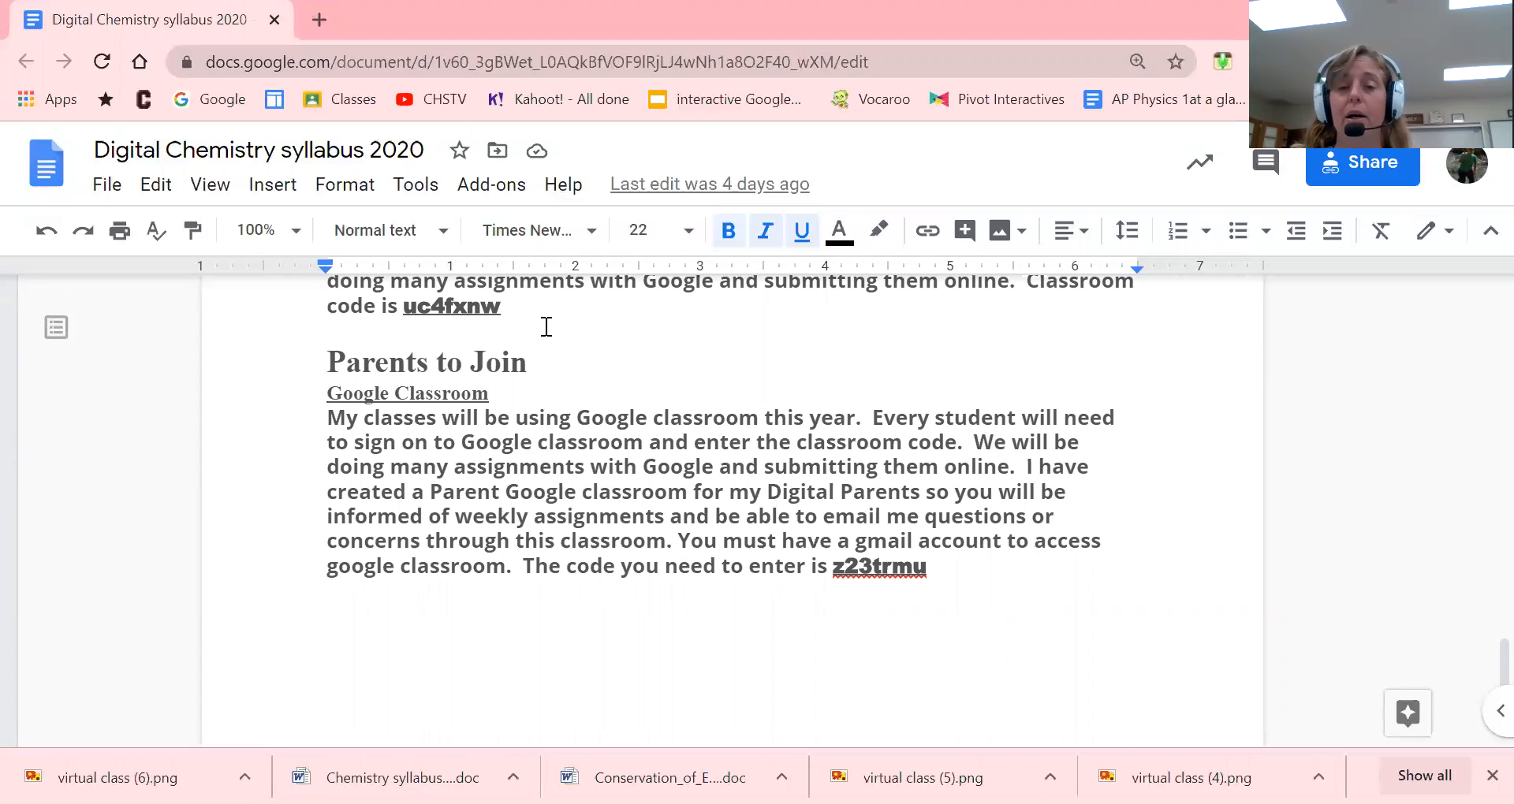